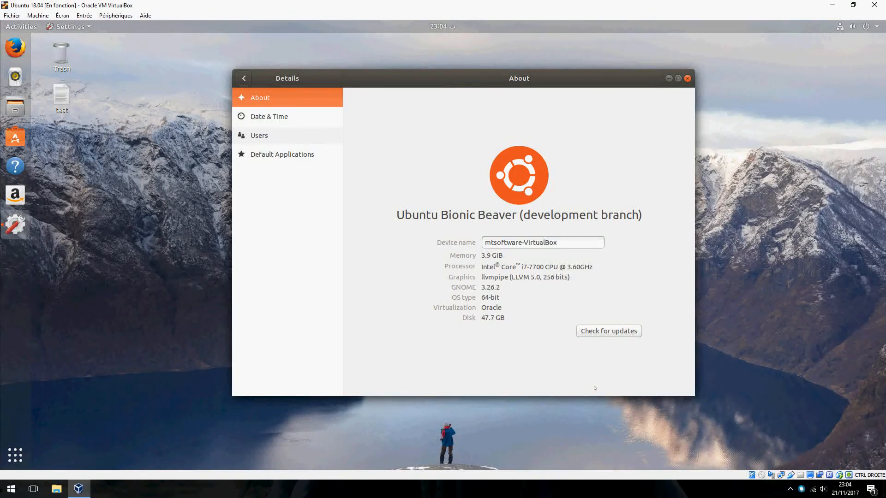
pyautogui.moveTo(496, 356)
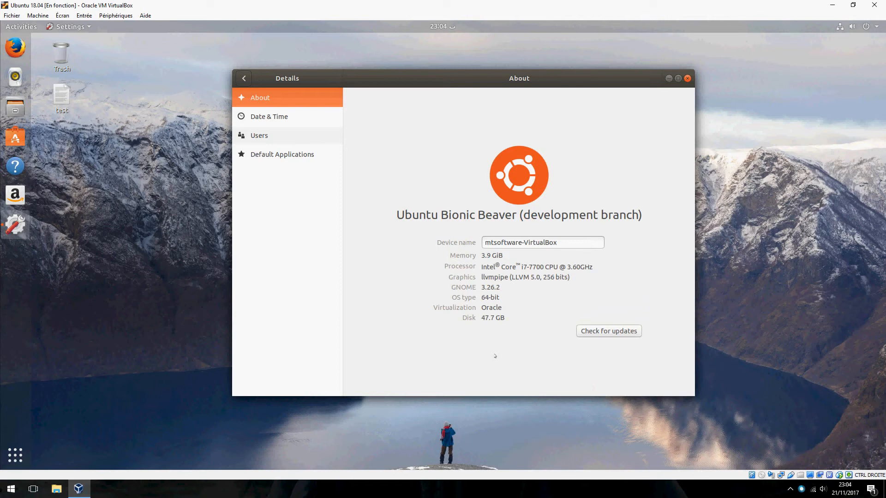
pyautogui.moveTo(300, 311)
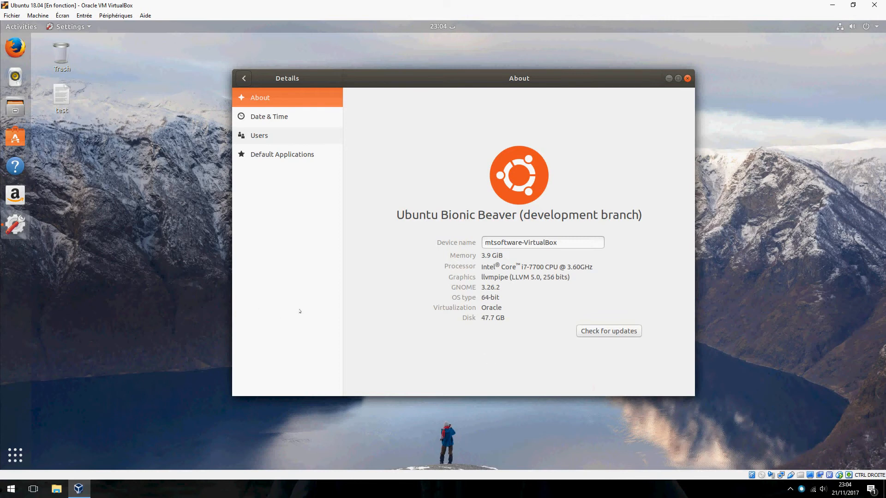
pyautogui.moveTo(15, 138)
pyautogui.write('s')
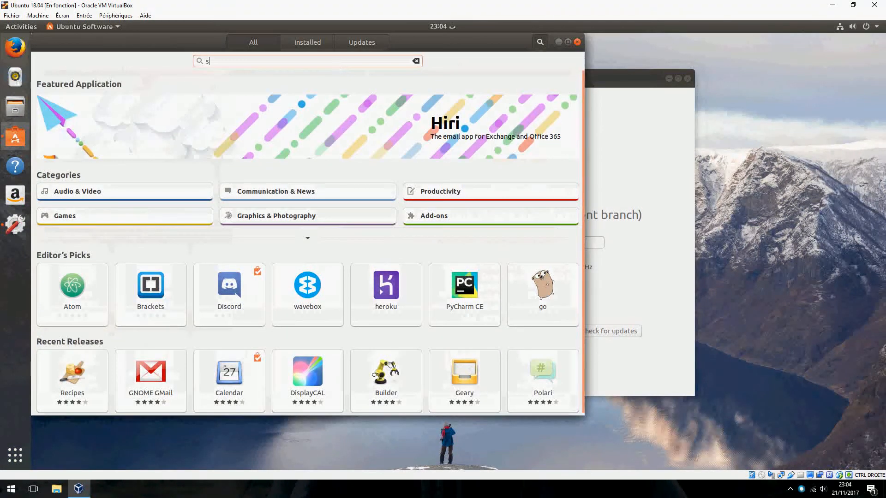
# Step: Search Ubuntu Software for 'steam' and open the Steam installer's details page
pyautogui.write('team')
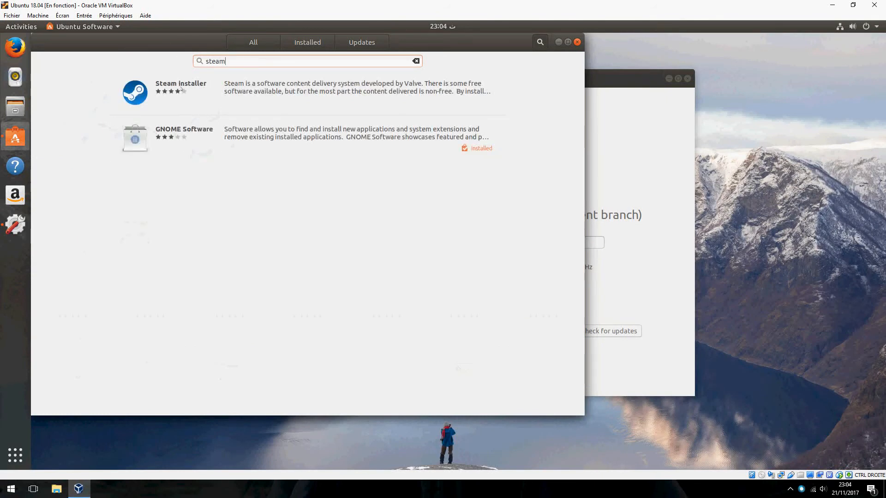
pyautogui.click(180, 92)
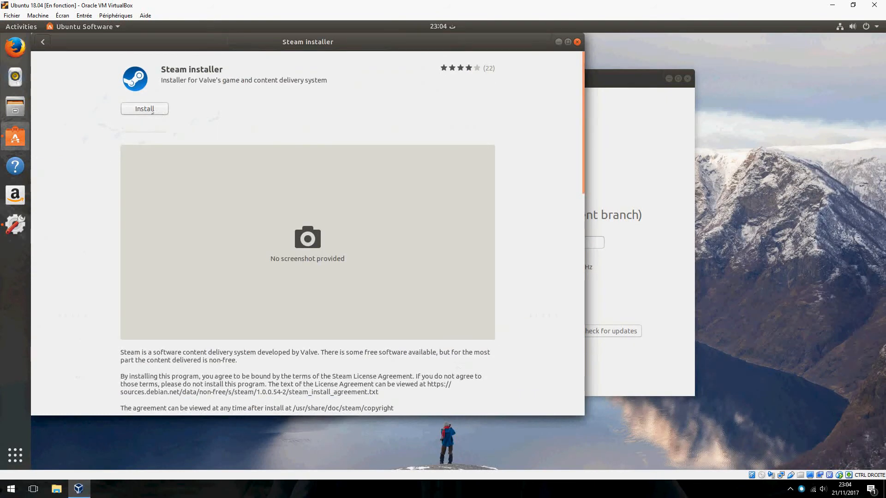
# Step: Start installing the Steam installer and authenticate with the account password
pyautogui.click(144, 109)
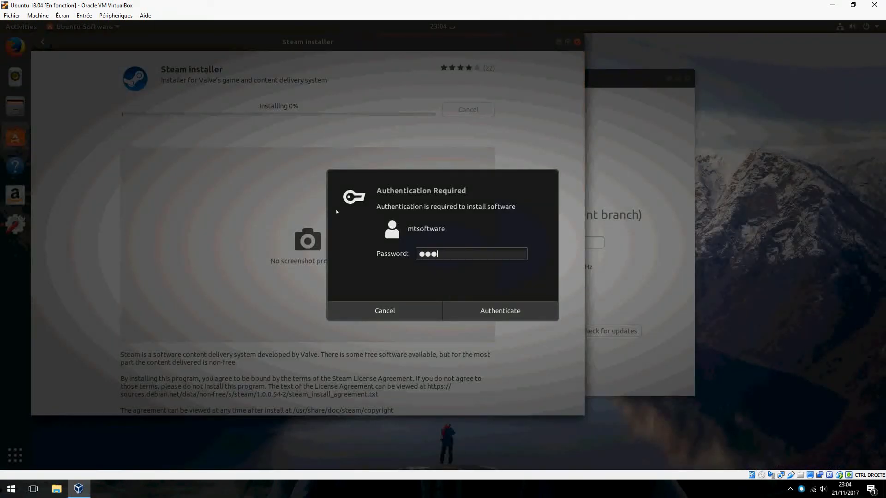
pyautogui.click(499, 311)
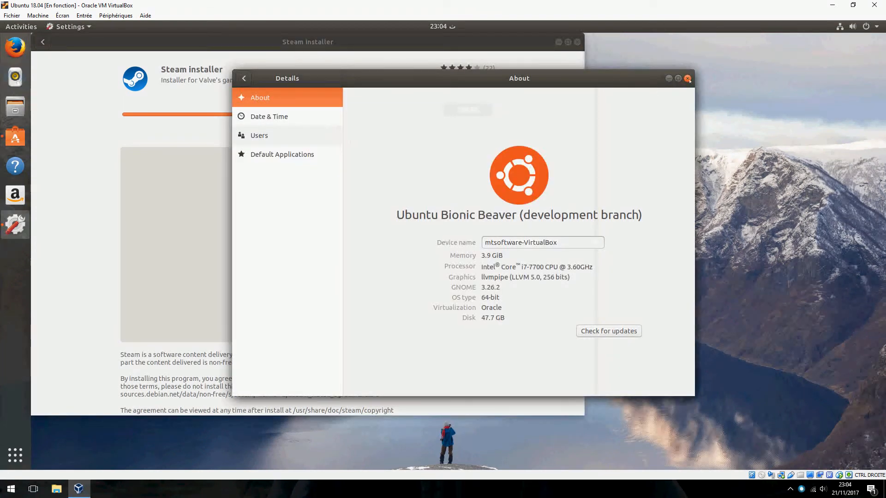
# Step: Close the Settings window and, once Steam finishes installing, close Ubuntu Software
pyautogui.click(687, 77)
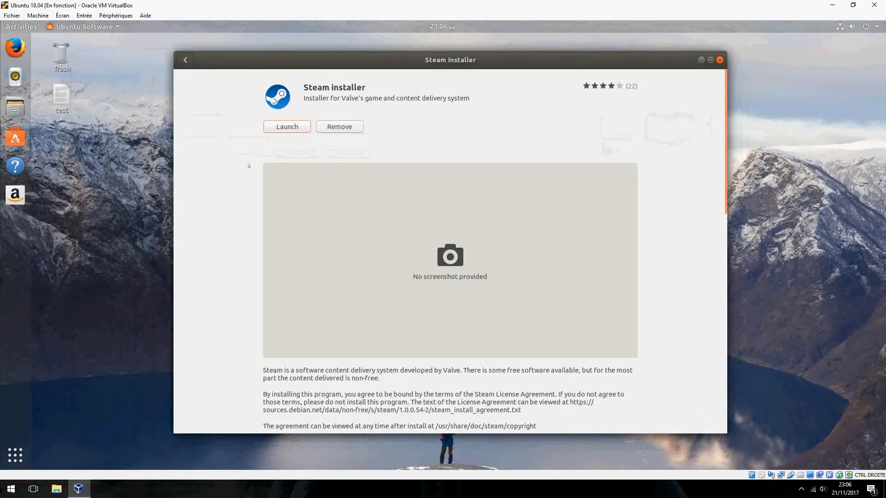
pyautogui.click(719, 60)
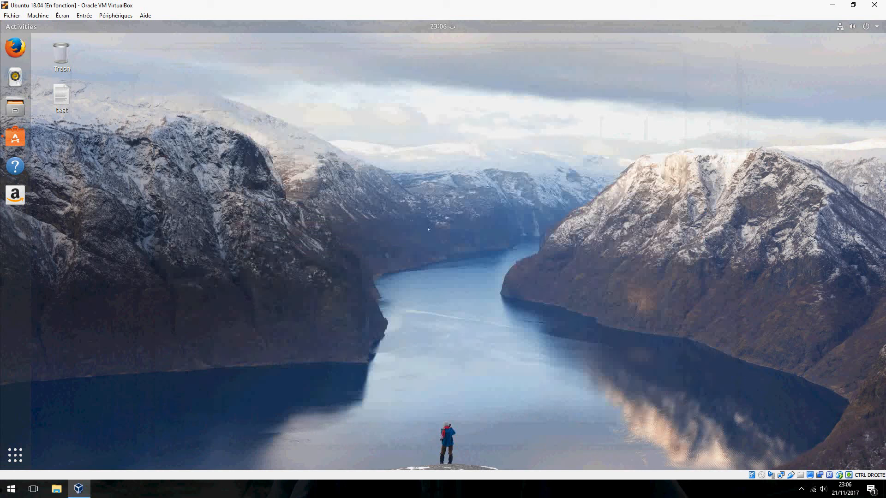
pyautogui.moveTo(261, 493)
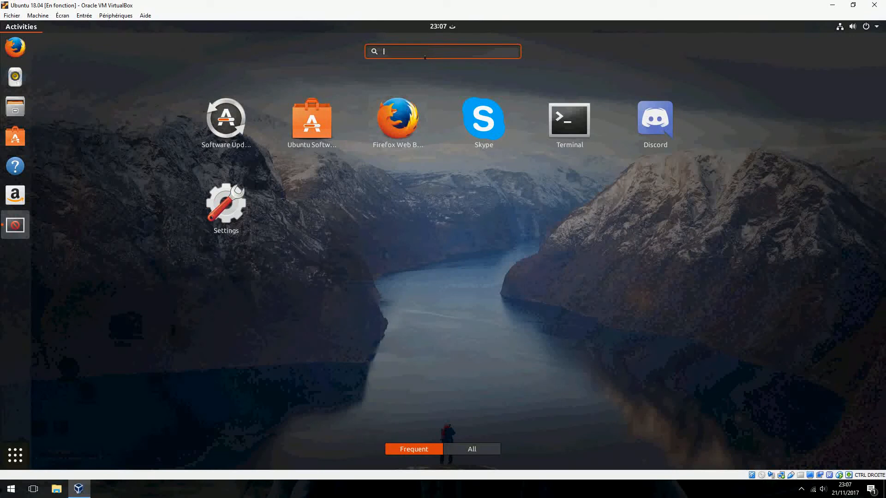
# Step: Launch Steam from the Activities search so its welcome window appears
pyautogui.write('st')
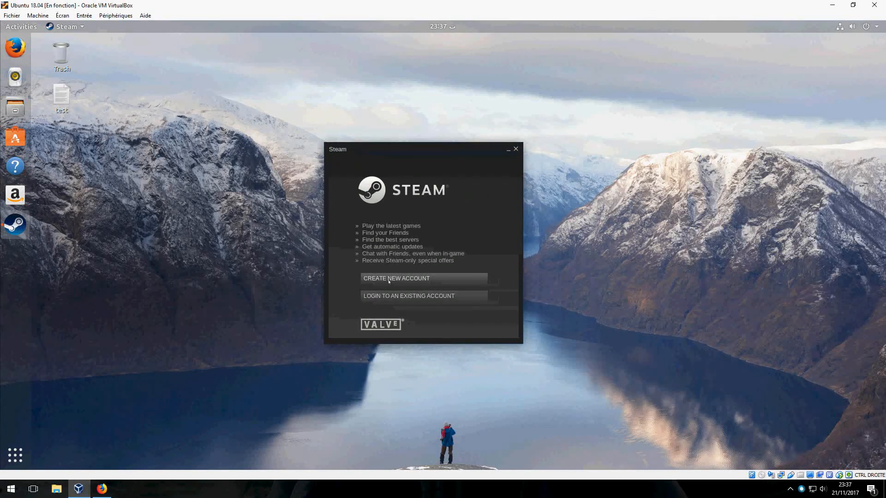
# Step: Begin creating a new Steam account, accepting the Subscriber Agreement and Privacy Policy
pyautogui.click(409, 296)
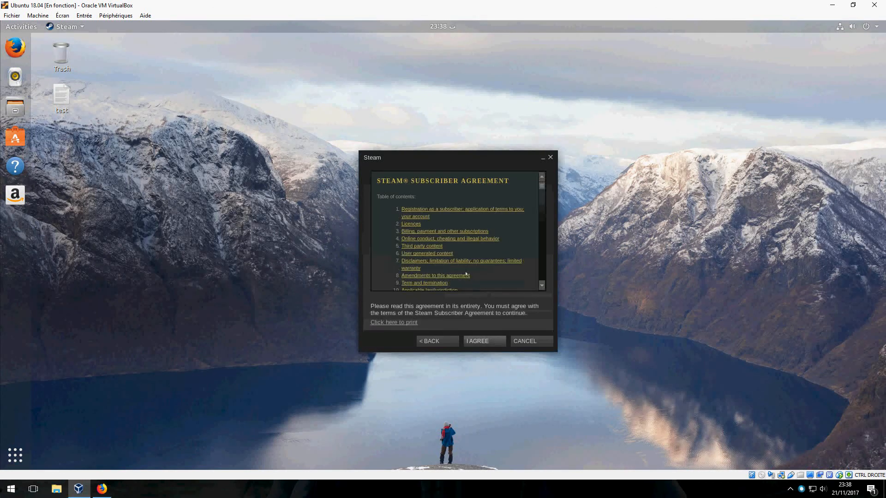
pyautogui.click(483, 341)
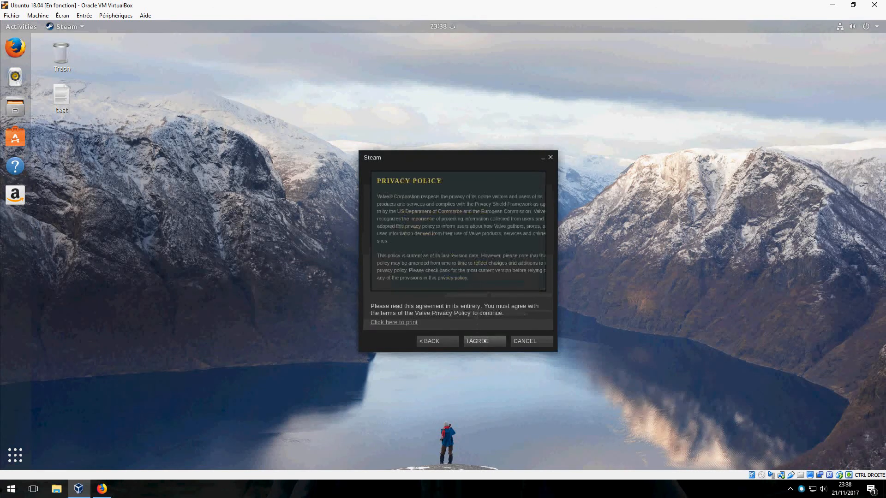
pyautogui.click(483, 341)
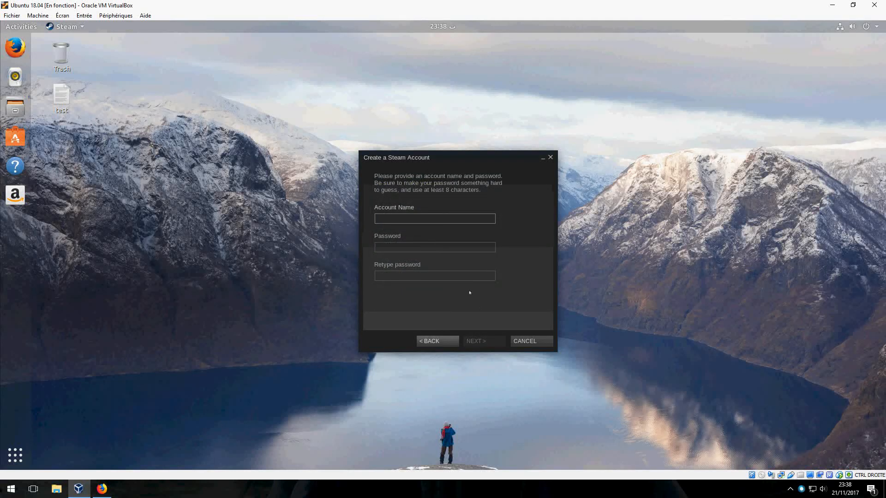
pyautogui.click(434, 219)
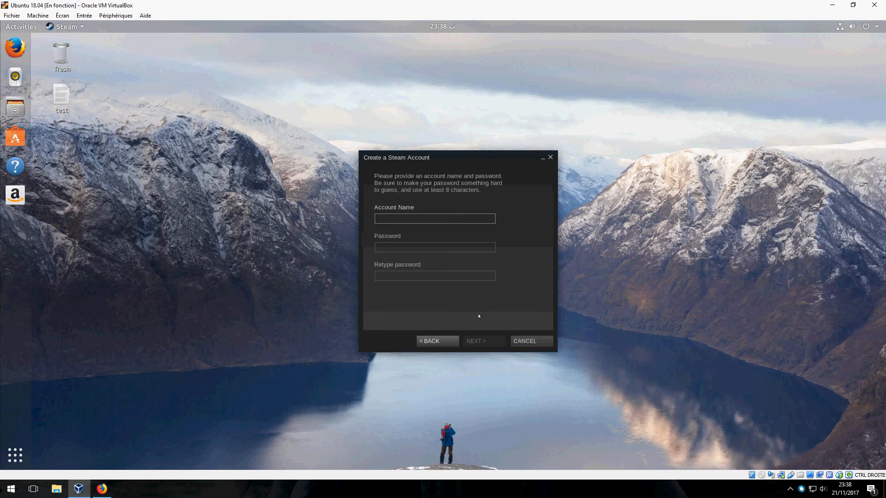
pyautogui.moveTo(409, 490)
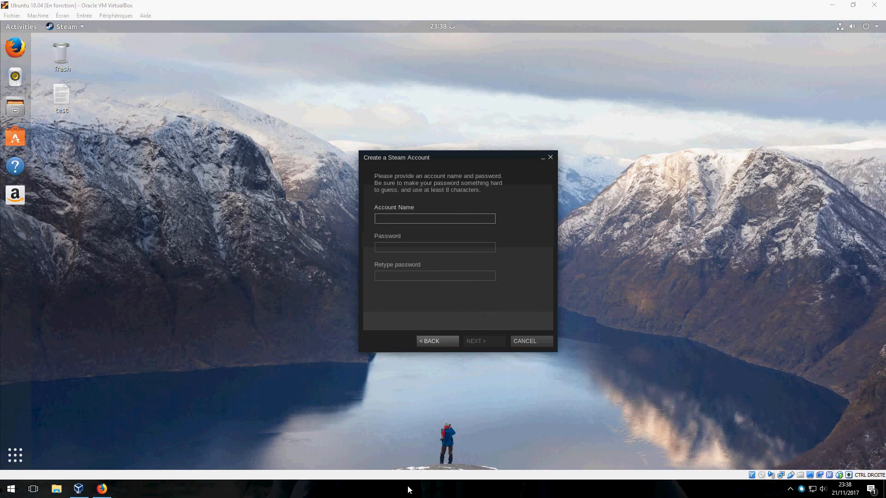